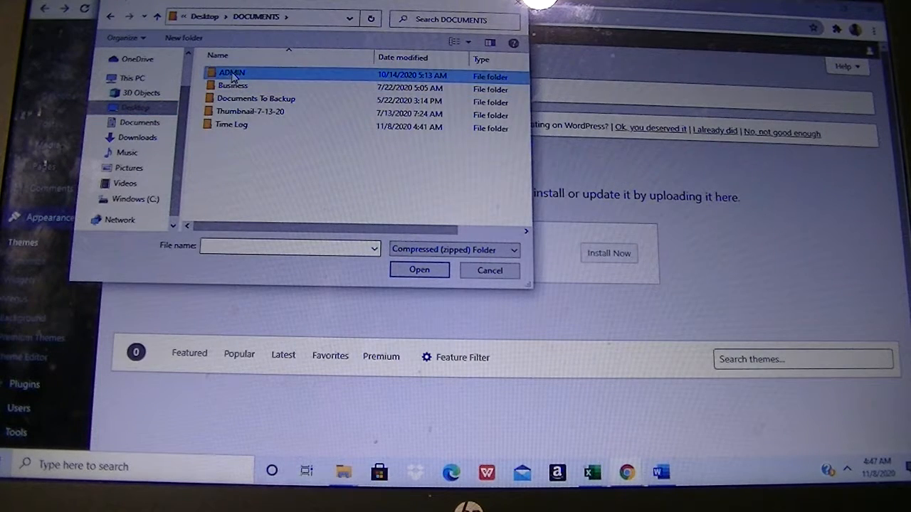
- Browse the Documents folders in the file dialog toward the Divi.zip theme file
double_click(231, 71)
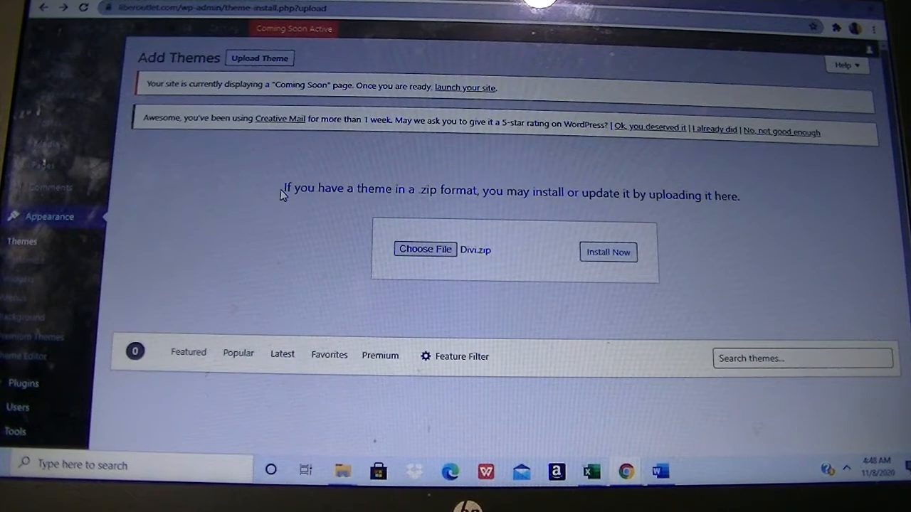
- Install the uploaded Divi.zip theme and proceed from the Add Themes result page
left_click(607, 252)
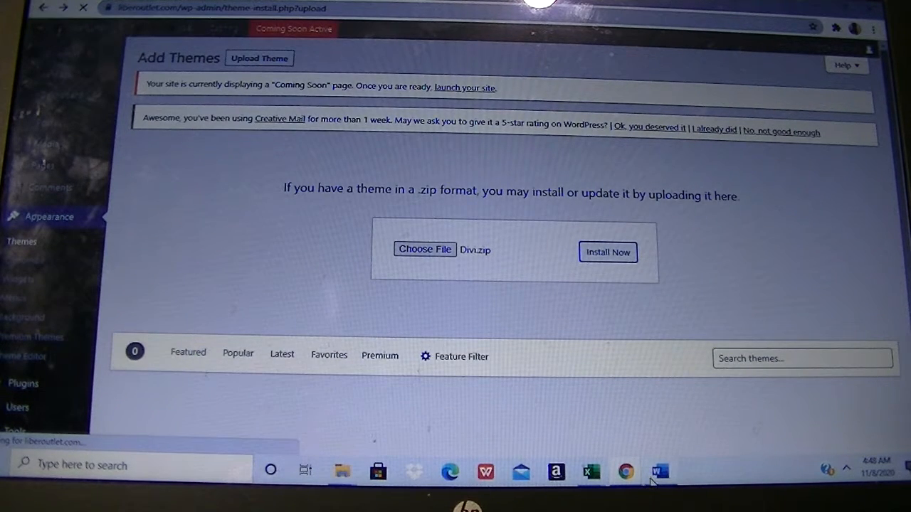
left_click(658, 471)
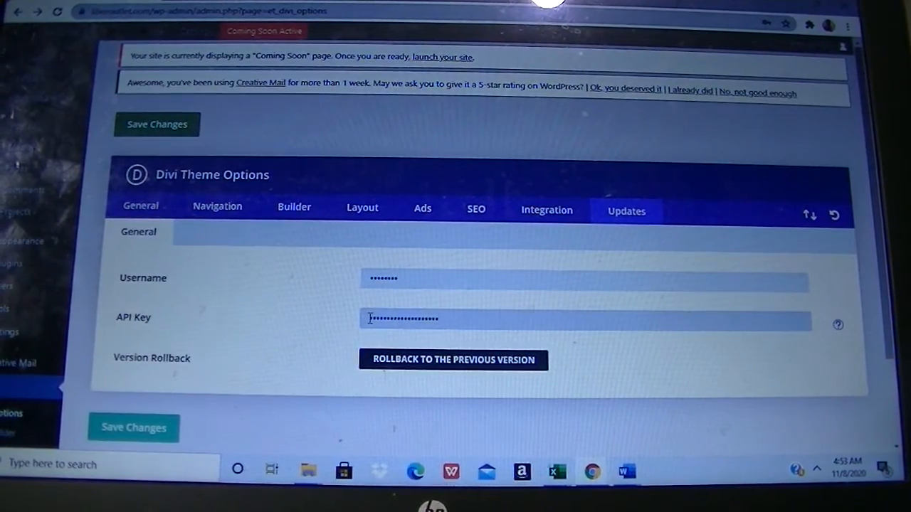
- Enter the Elegant Themes username and API key in Divi Theme Options > Updates
left_click(133, 427)
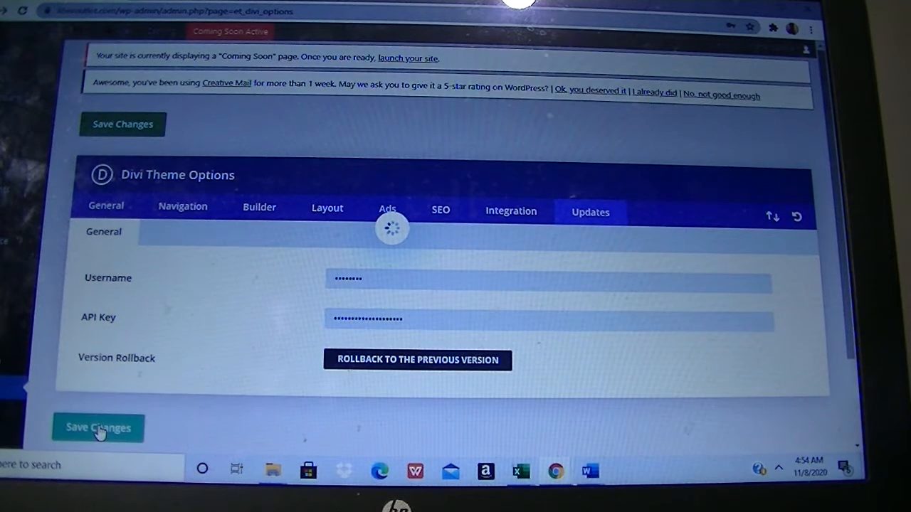
- Save the Updates tab settings with the entered username and API key
left_click(97, 427)
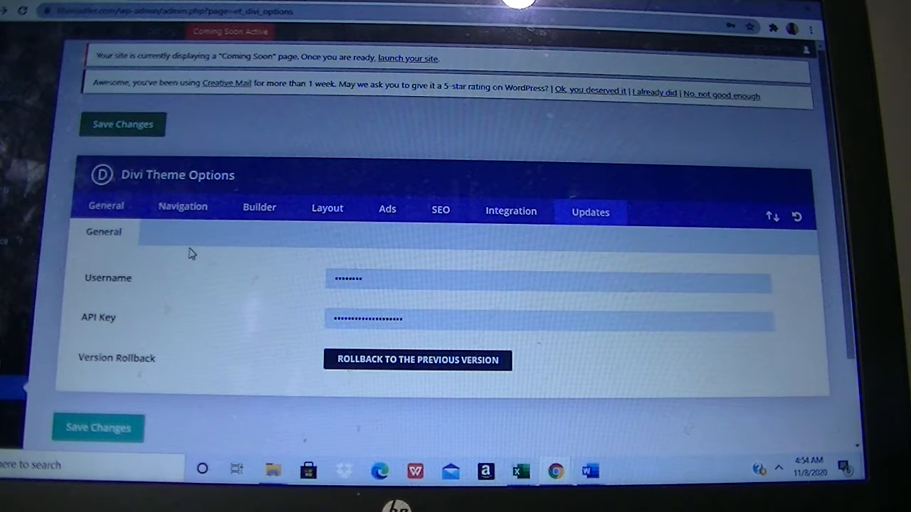
- Browse Divi Theme Options to Builder > Advanced, showing Static CSS File Generation enabled
left_click(259, 208)
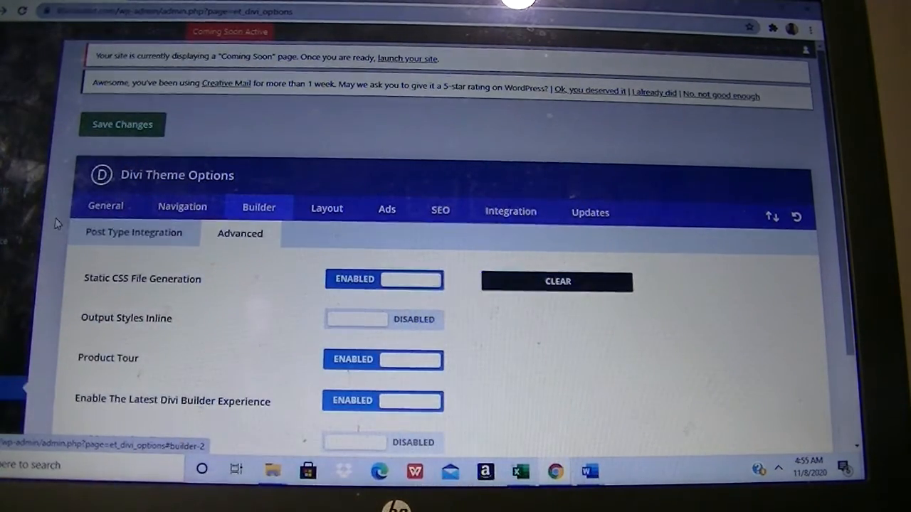